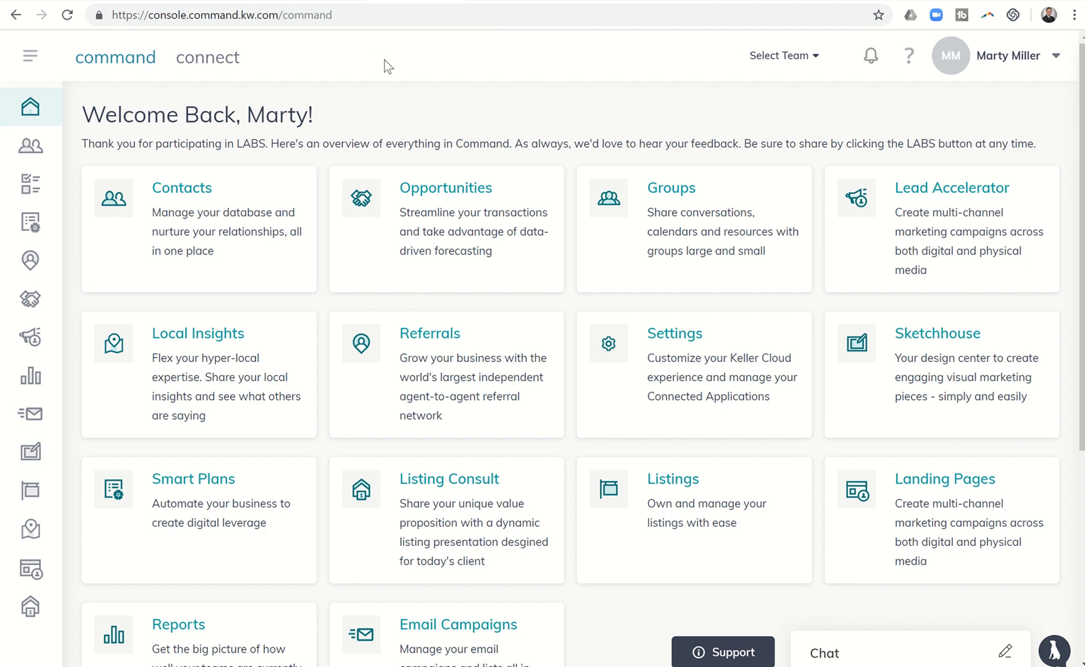
mouse_move(941, 194)
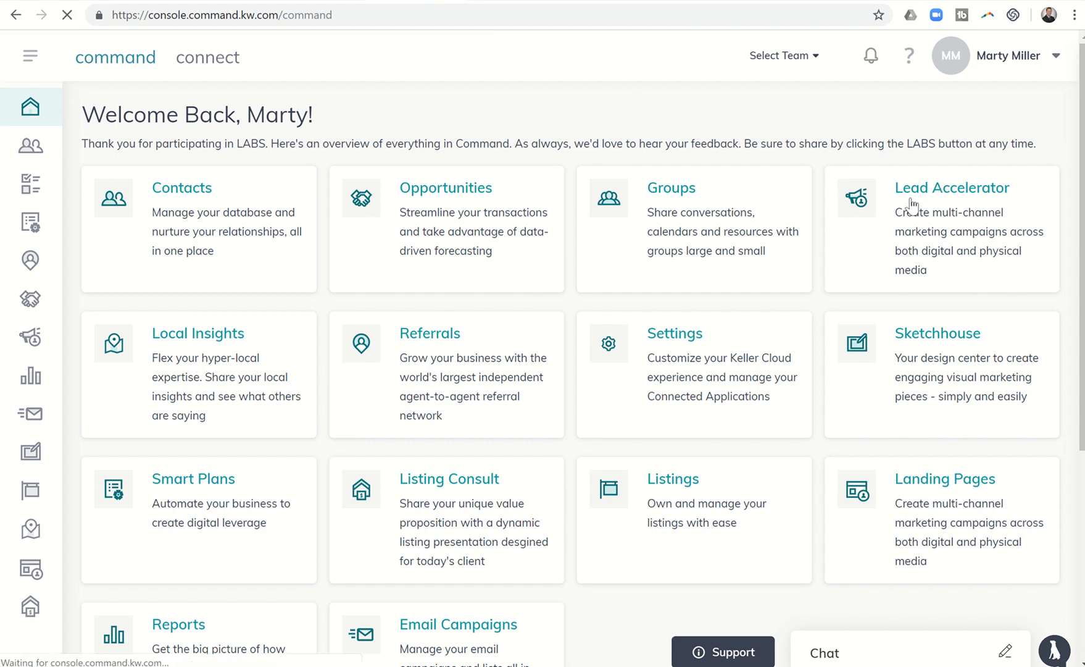
Open Lead Accelerator from the Command home page to view paid campaigns.
click(952, 188)
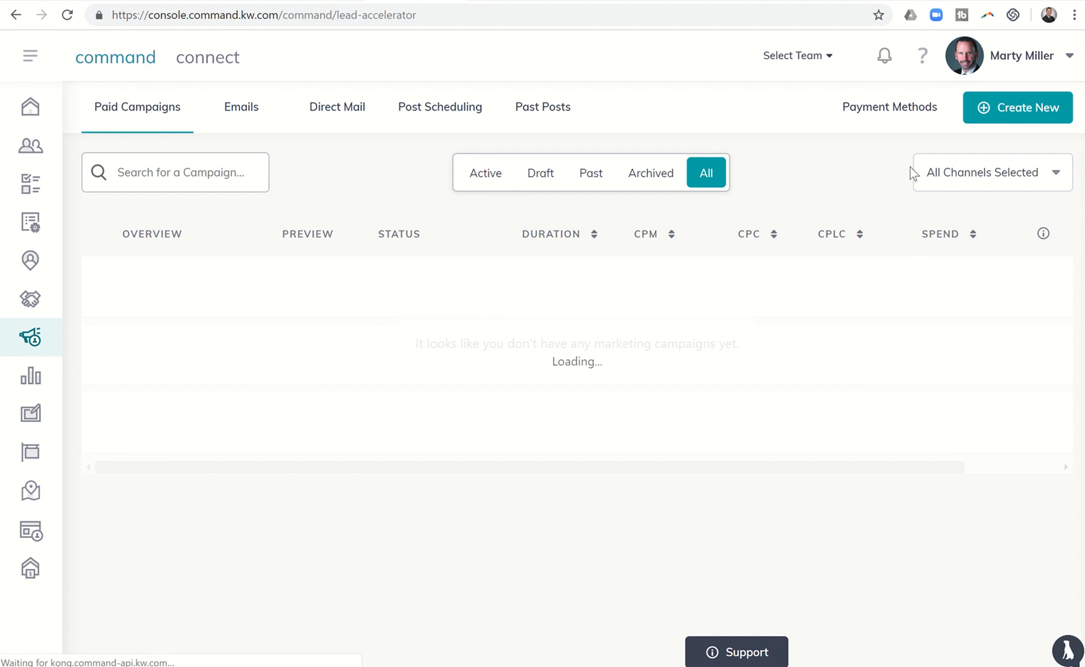
Create a new Facebook Ads social ad campaign named 'Test' and continue to configuration.
click(1017, 107)
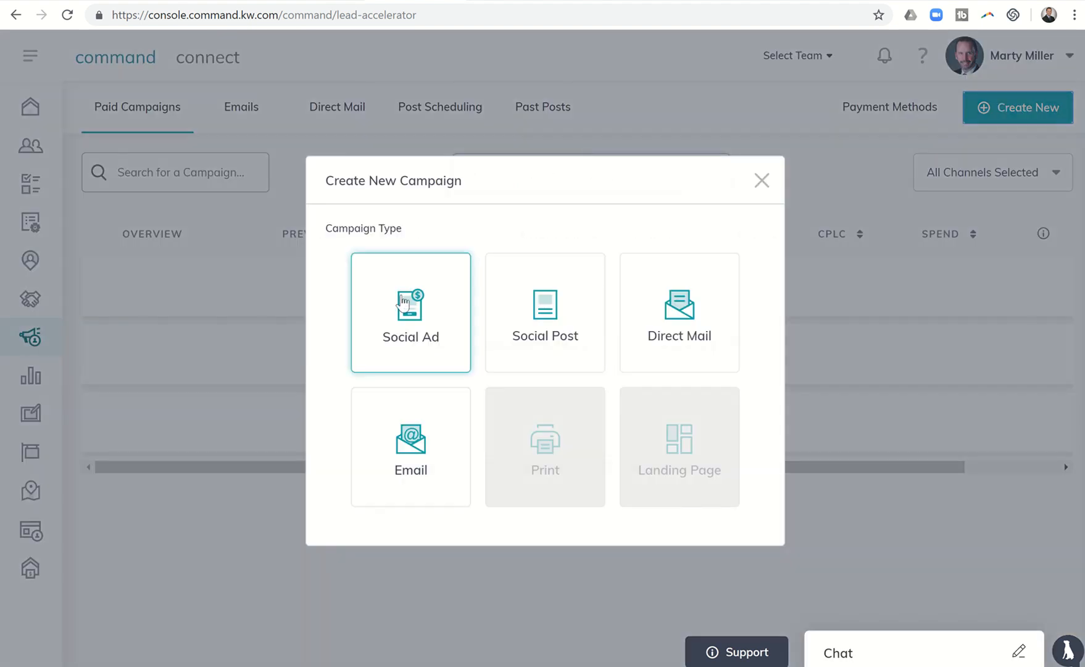
mouse_move(407, 321)
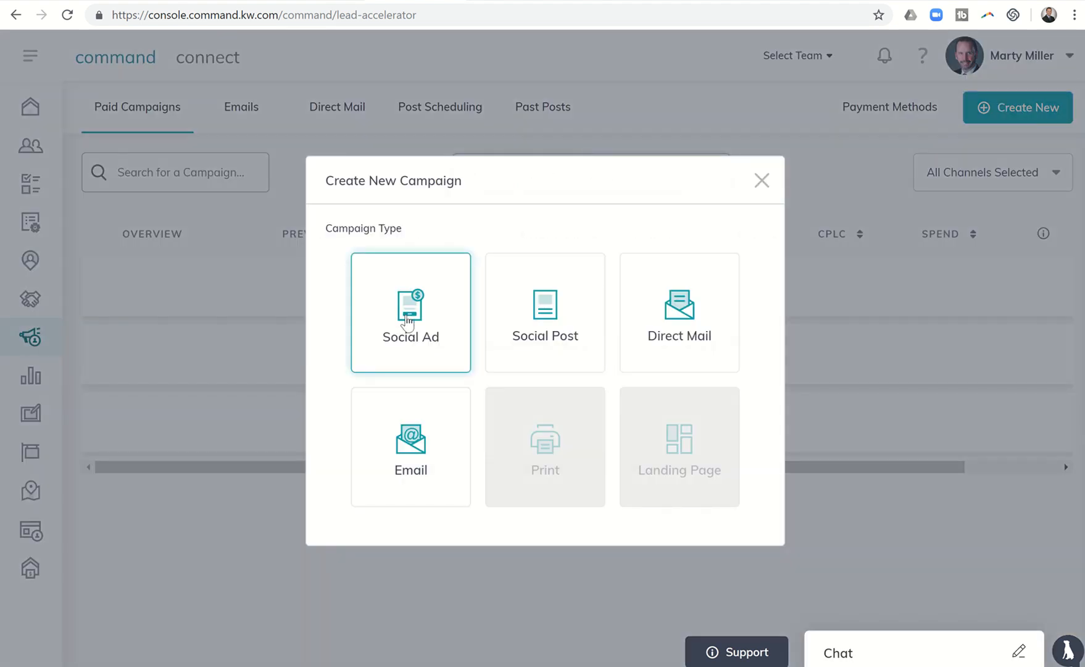
click(409, 312)
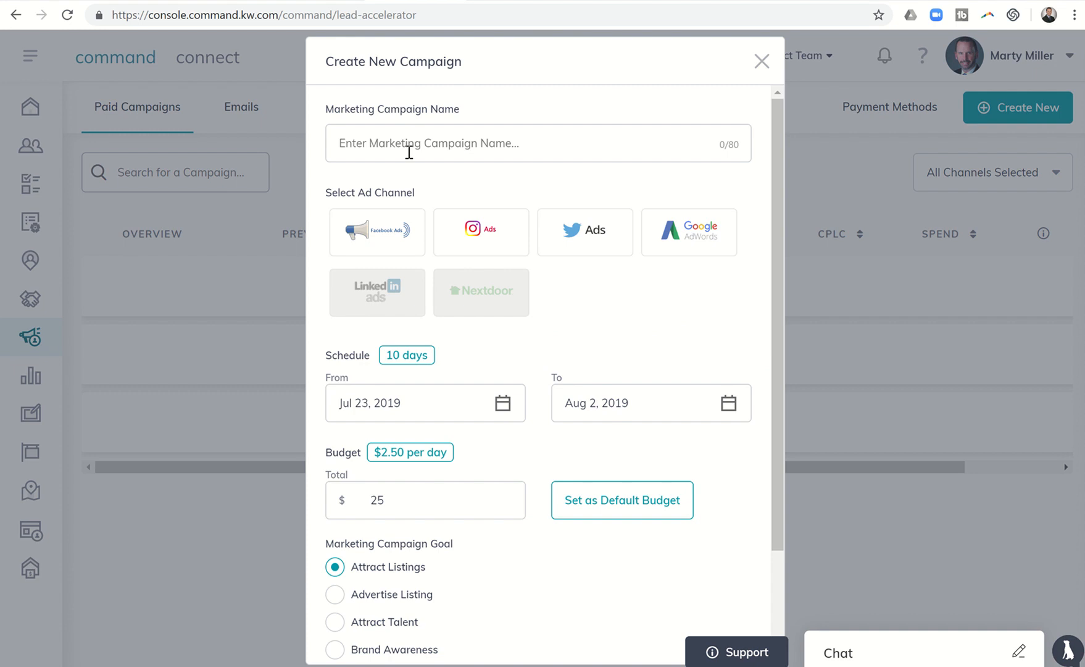
text(Test)
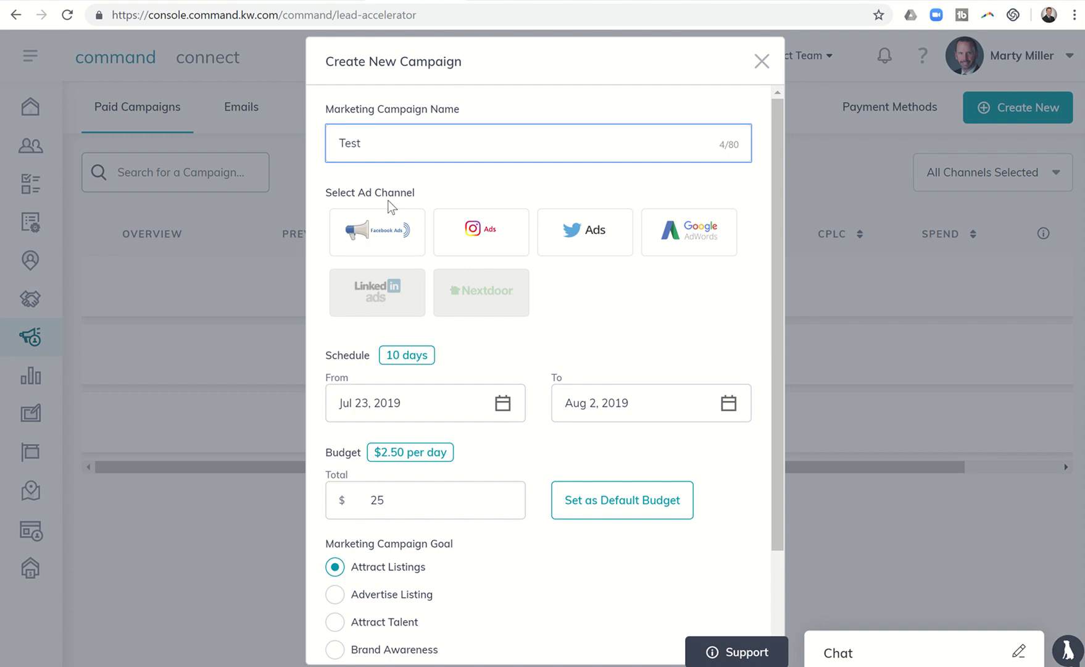
scroll(down, 3)
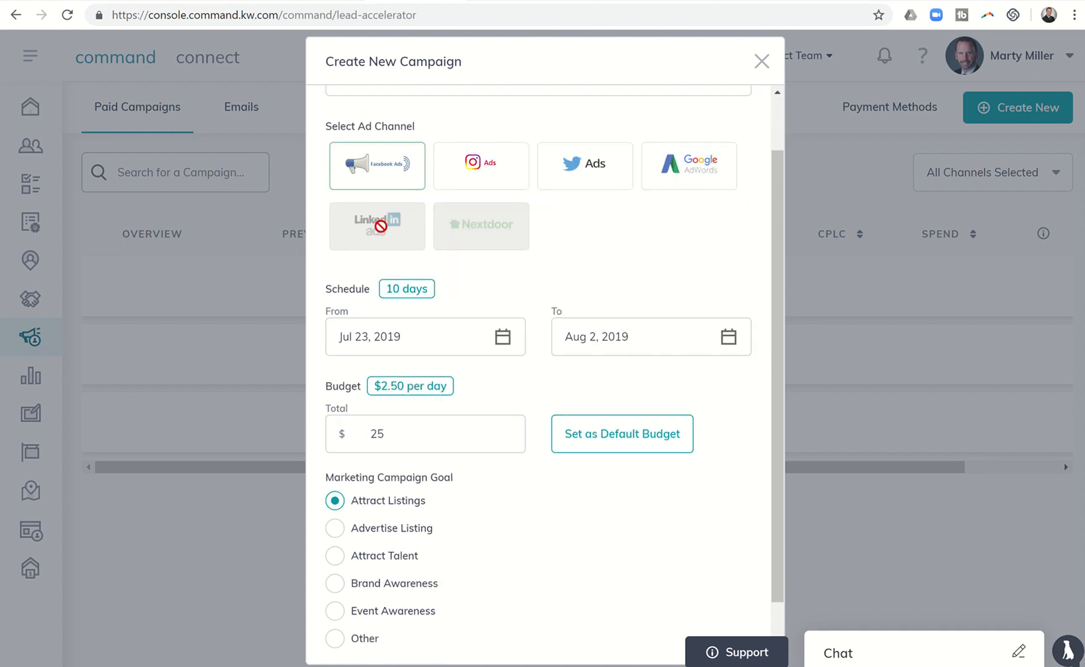
scroll(down, 3)
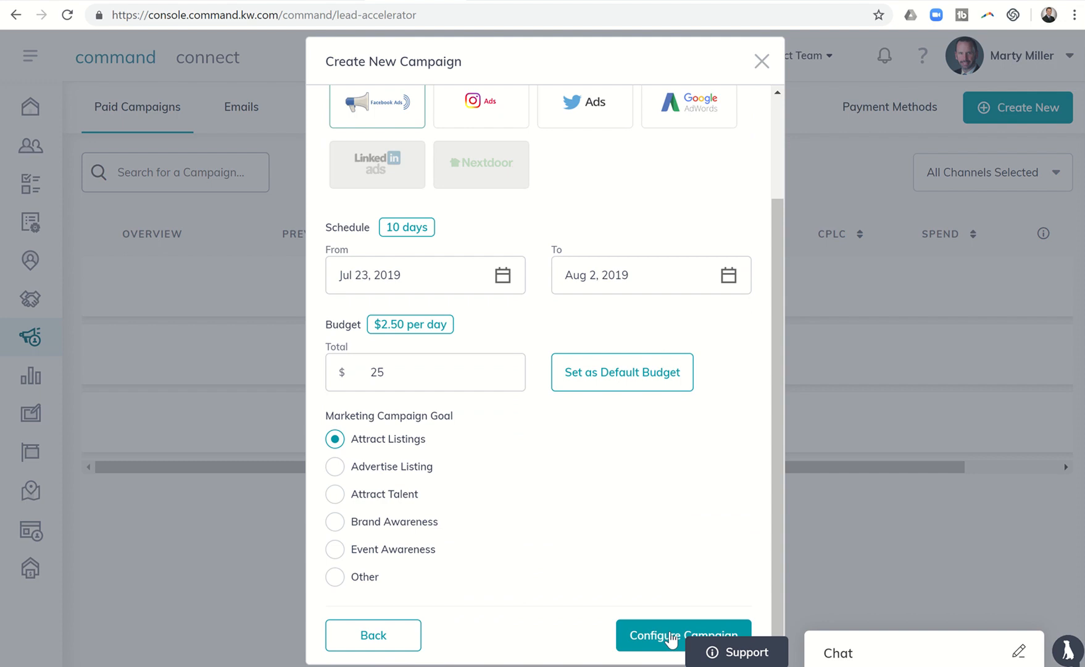
click(683, 635)
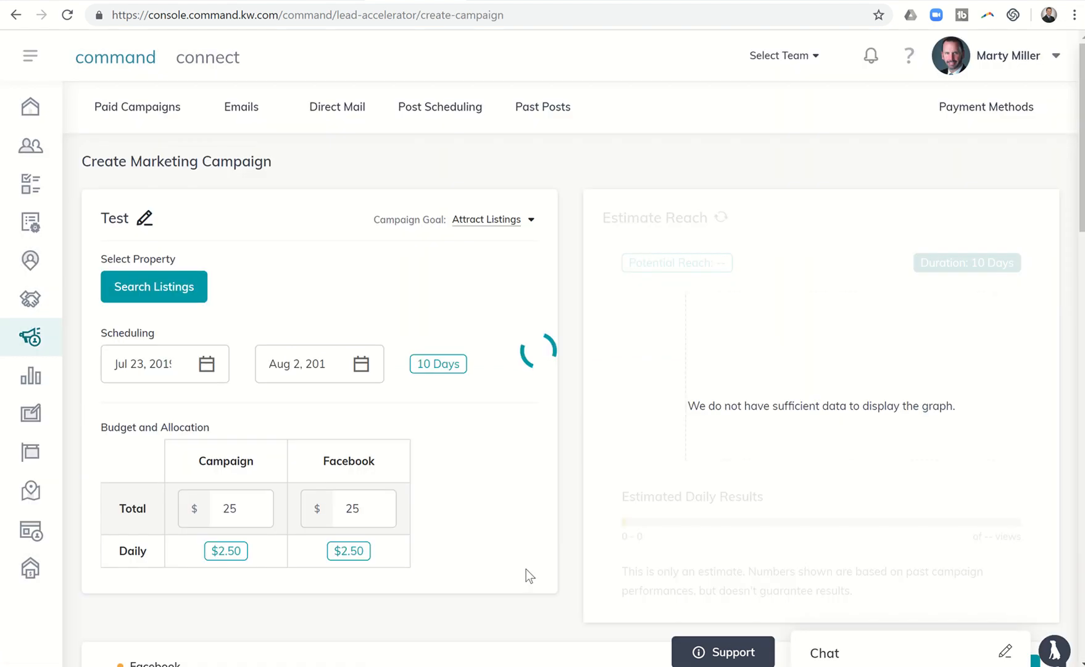
Select the Summit Property Group Houston at Keller Williams Platinum page for the ad.
scroll(down, 3)
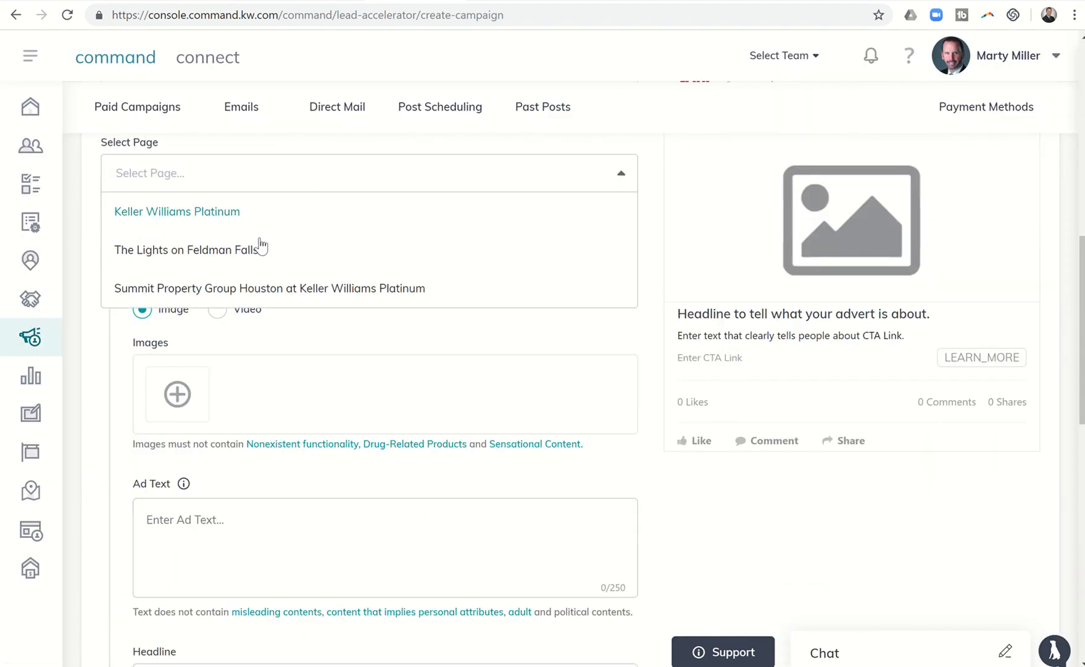
click(269, 288)
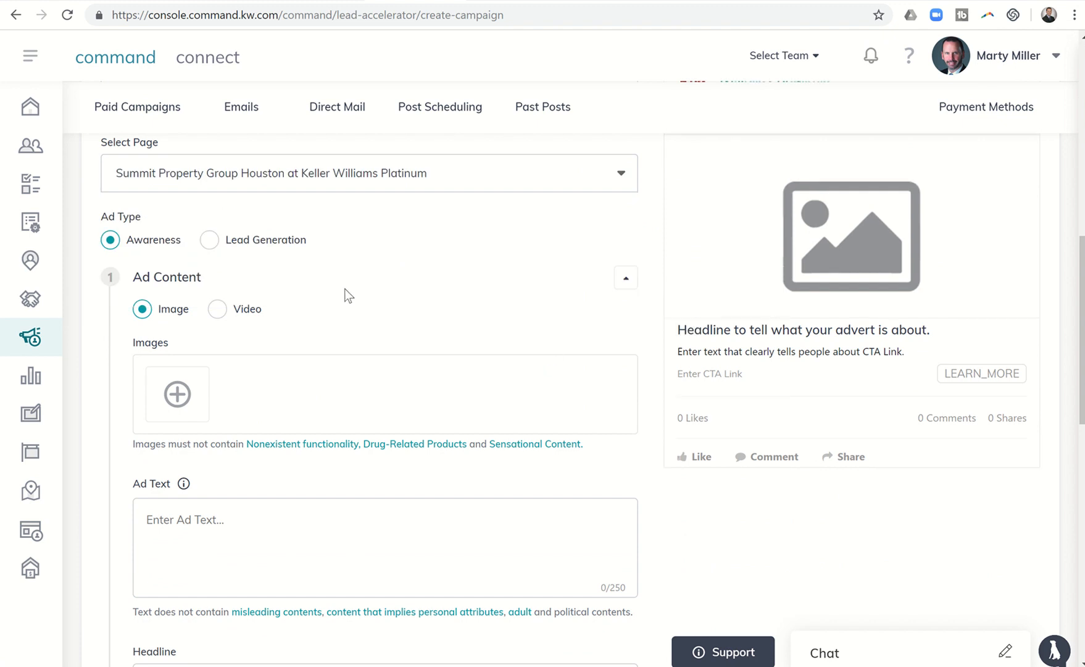
scroll(down, 3)
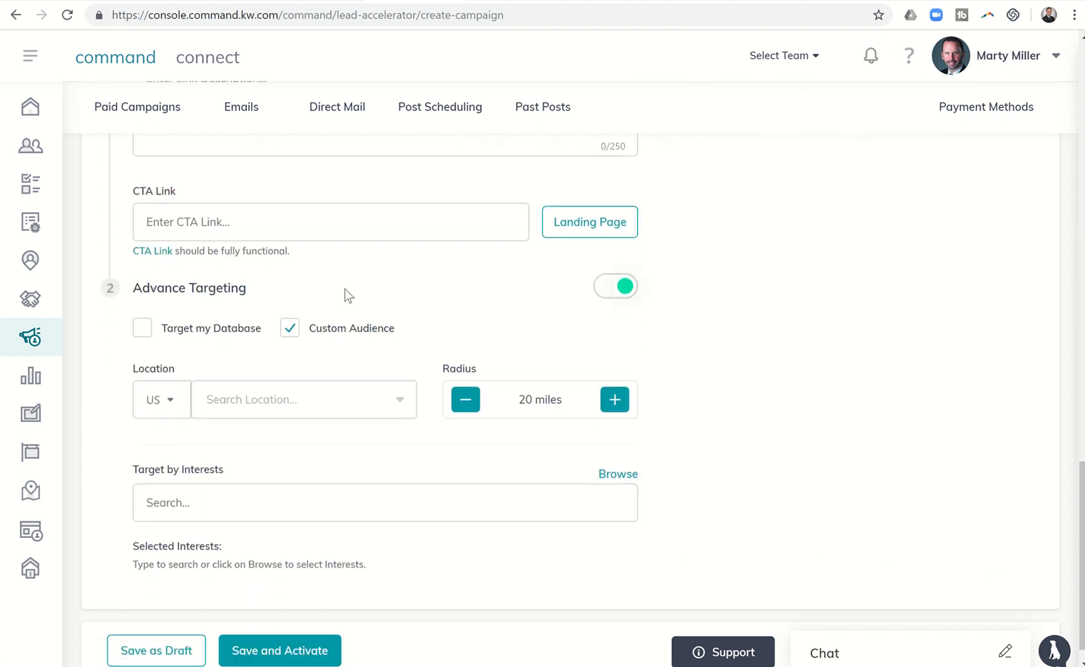
scroll(up, 3)
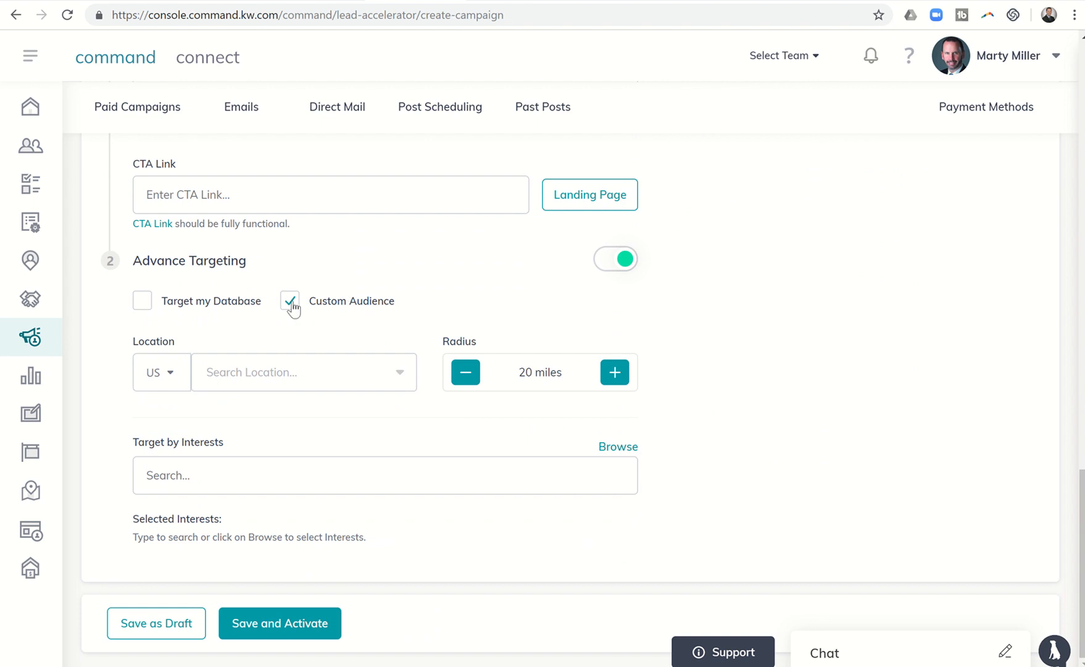
Enable Target my Database, disable Custom Audience, and start a new audience.
click(142, 300)
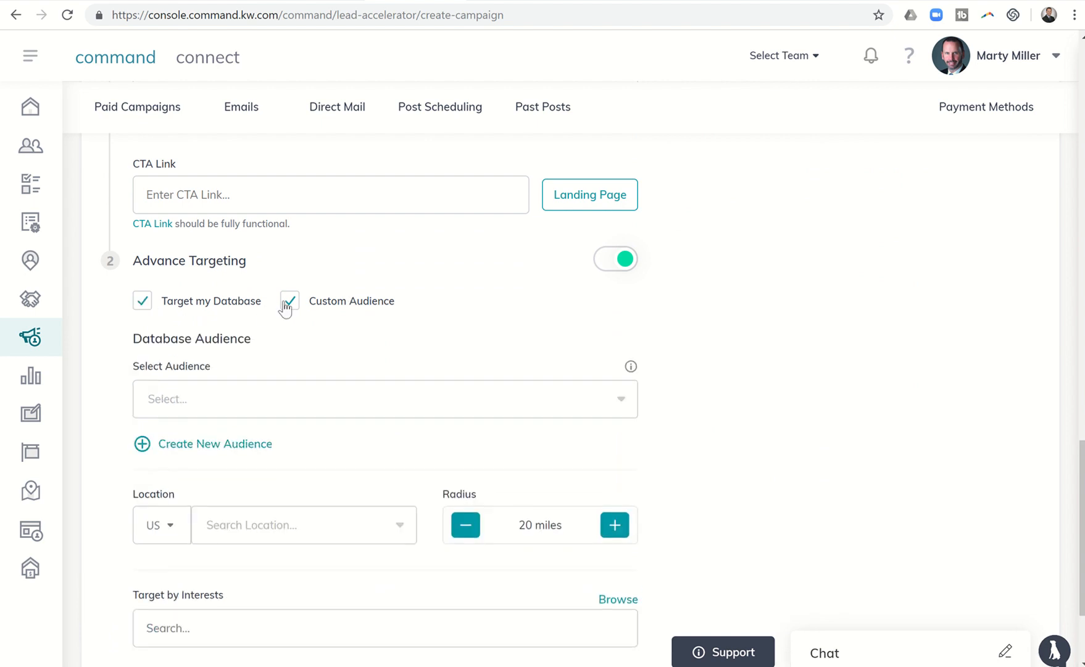
click(289, 301)
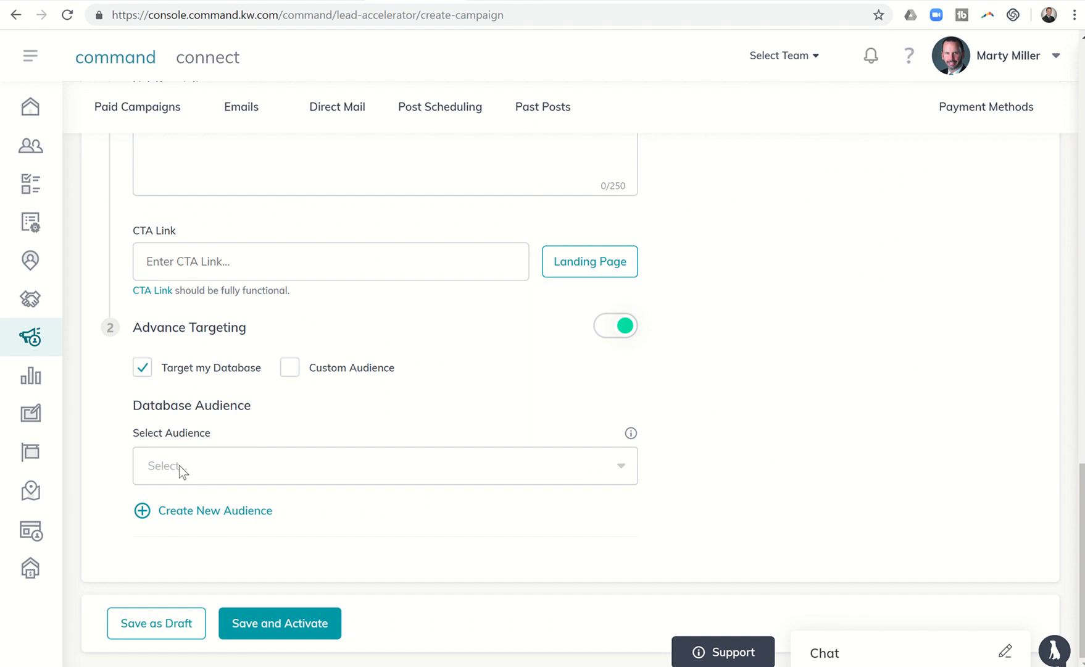
mouse_move(215, 510)
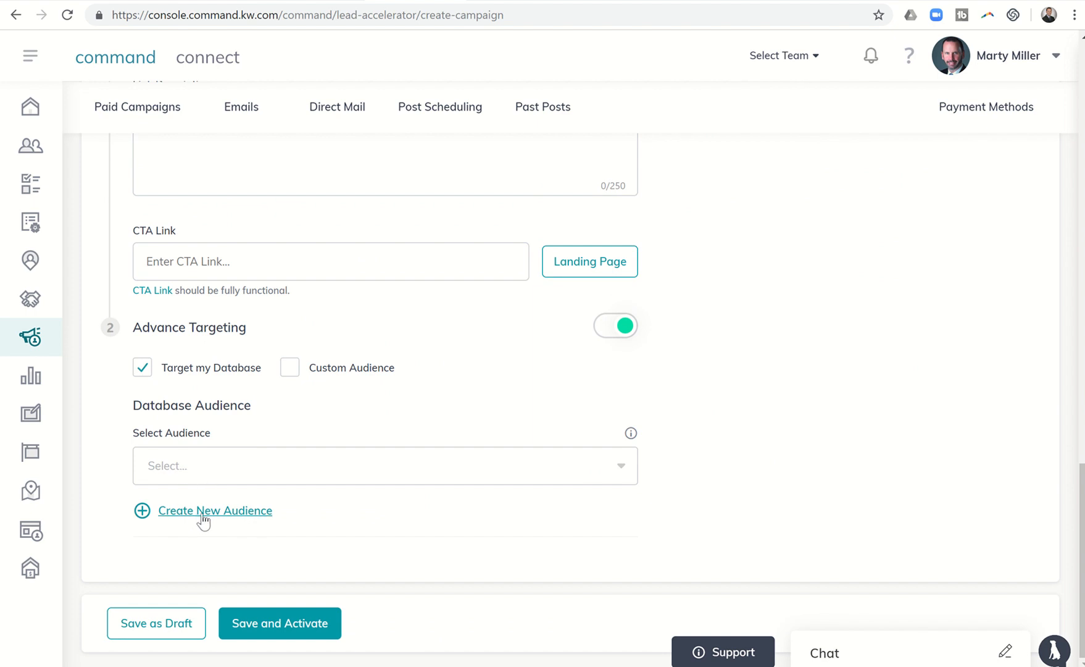
click(215, 511)
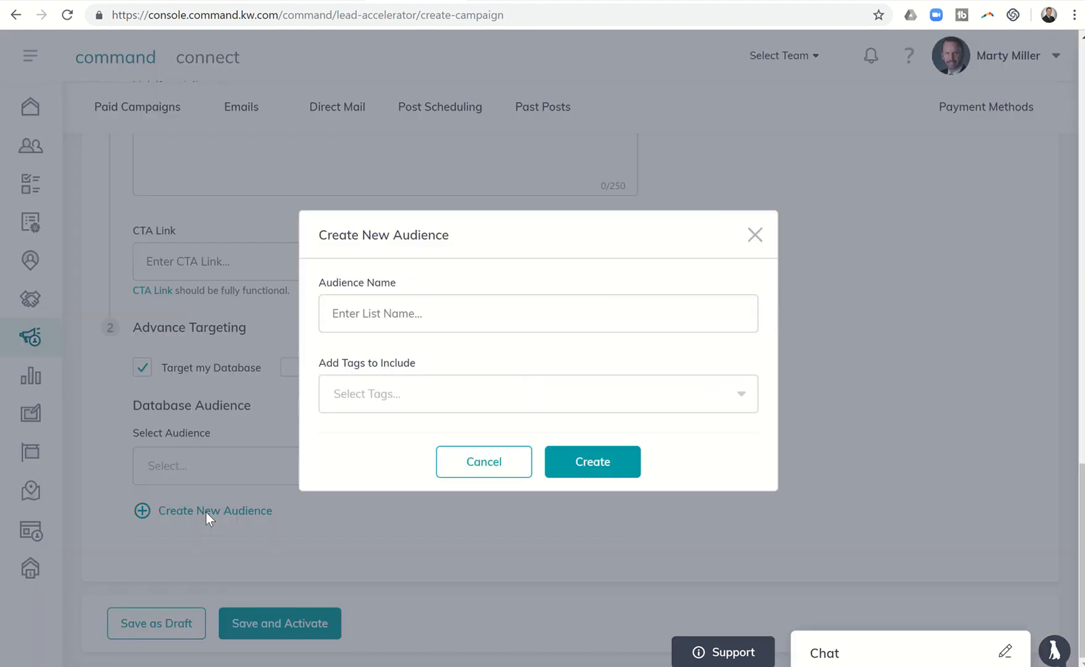
mouse_move(369, 393)
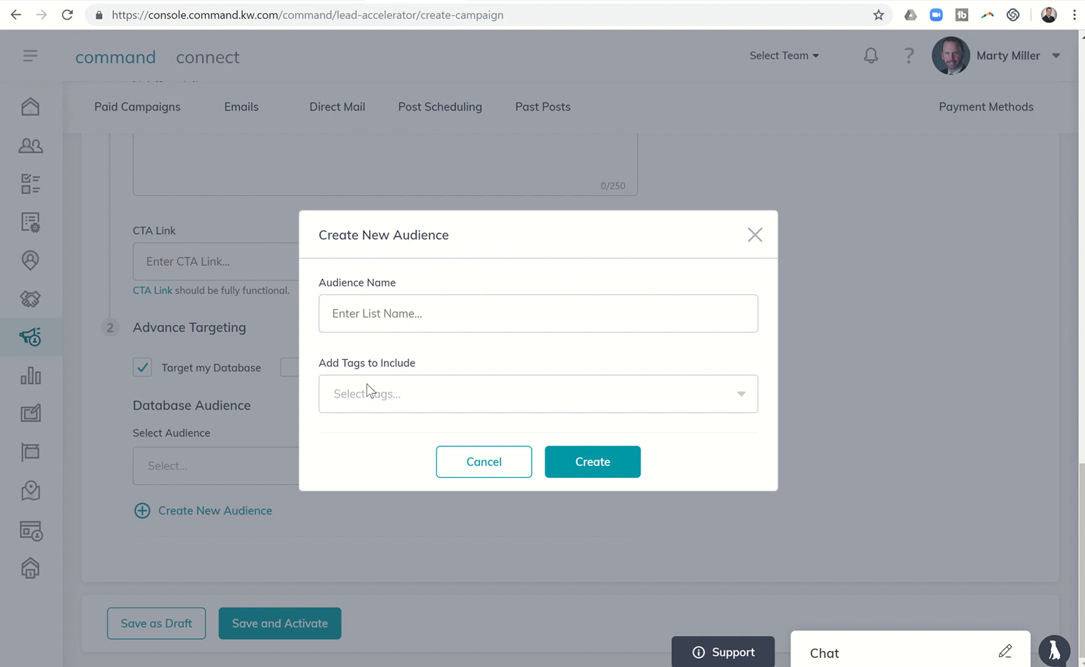
mouse_move(371, 399)
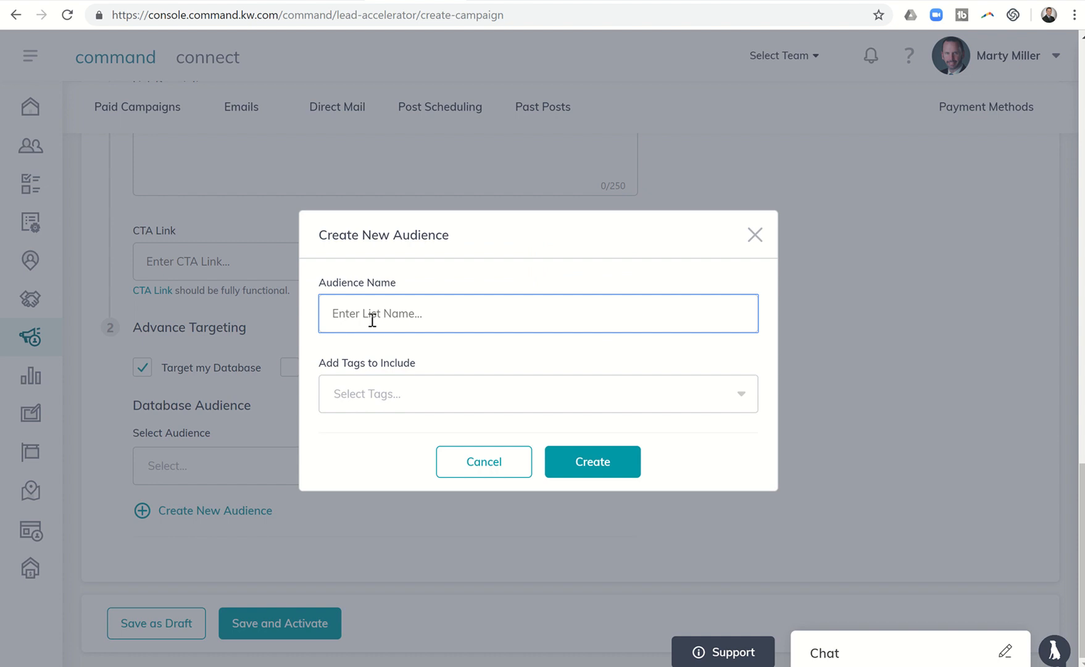
Name the audience 'Broker's Open House', include the Agent tag, and create it.
text(Broker)
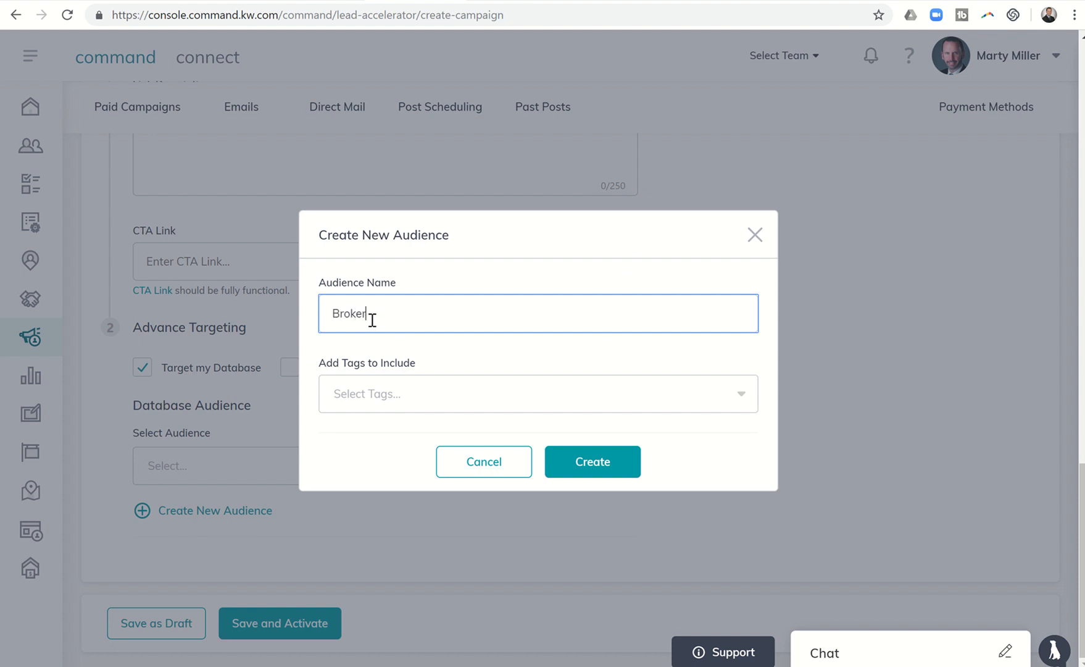
text('s Open Hou)
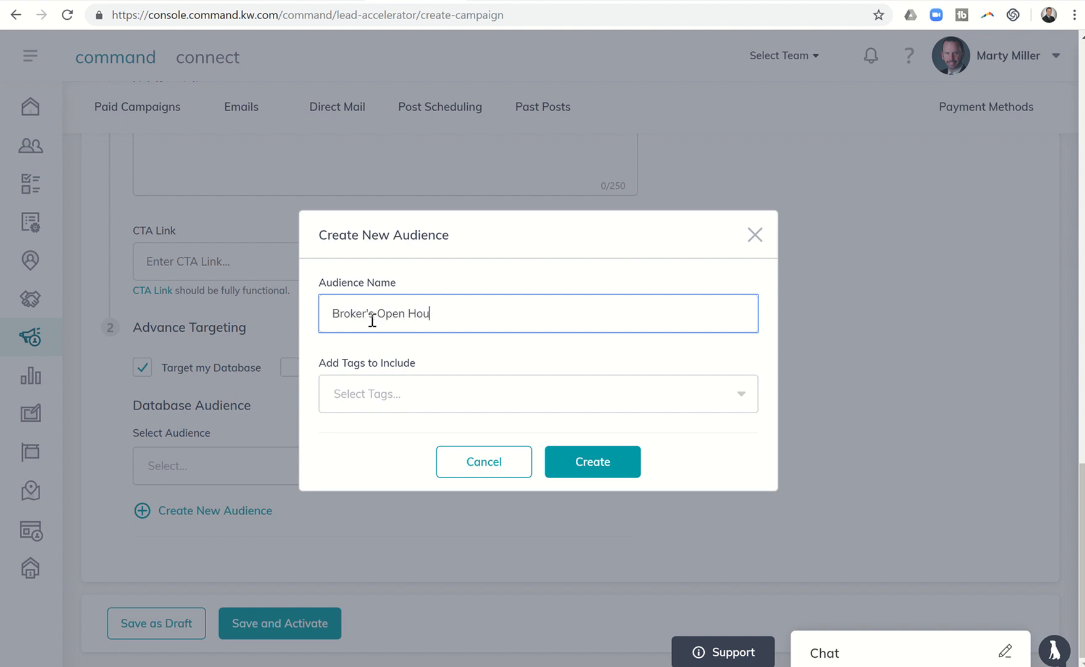
click(537, 393)
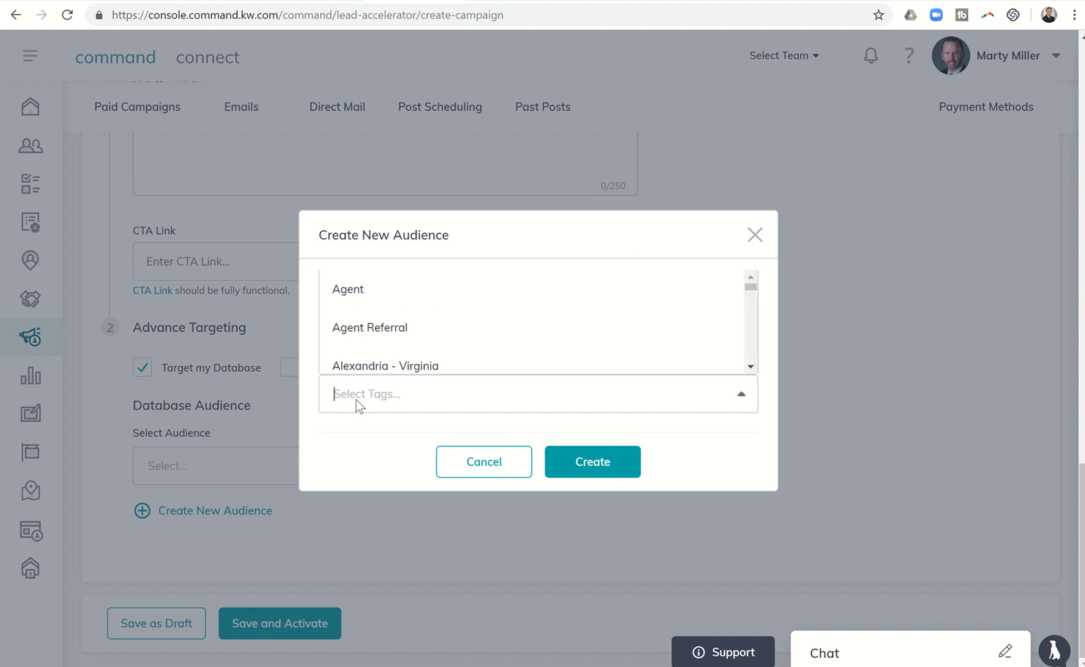
click(347, 288)
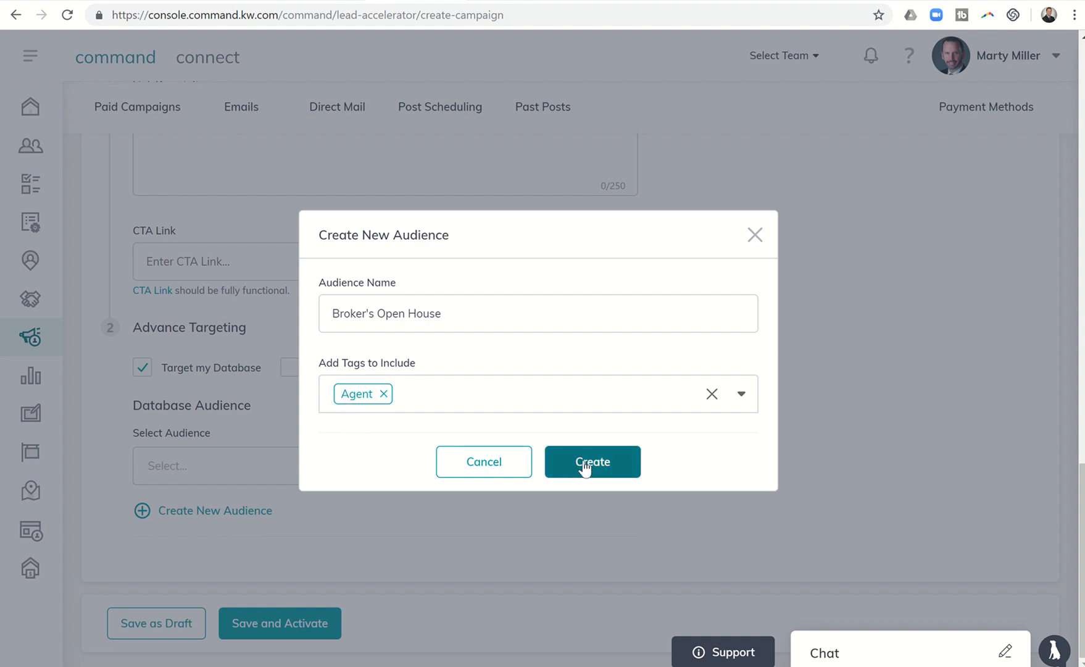
click(591, 461)
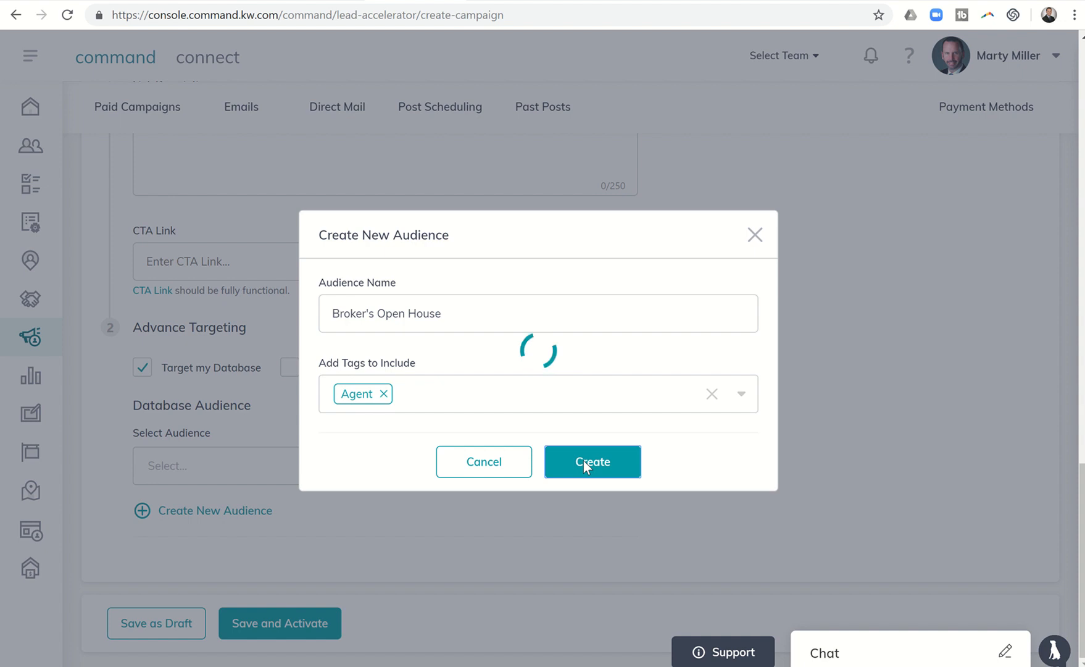
click(592, 462)
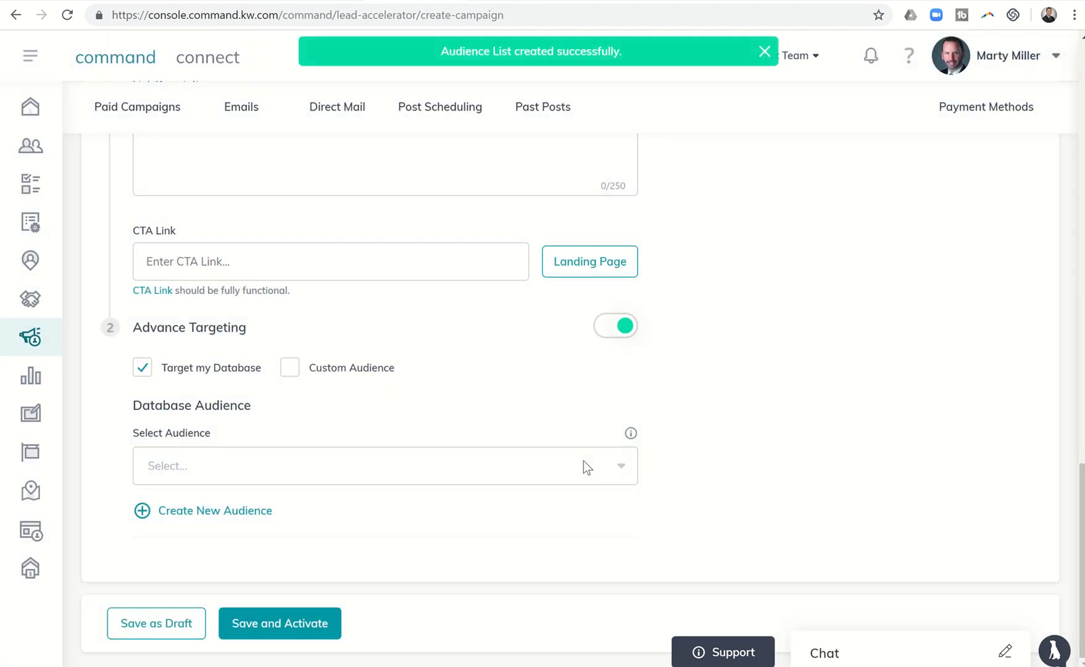
mouse_move(453, 392)
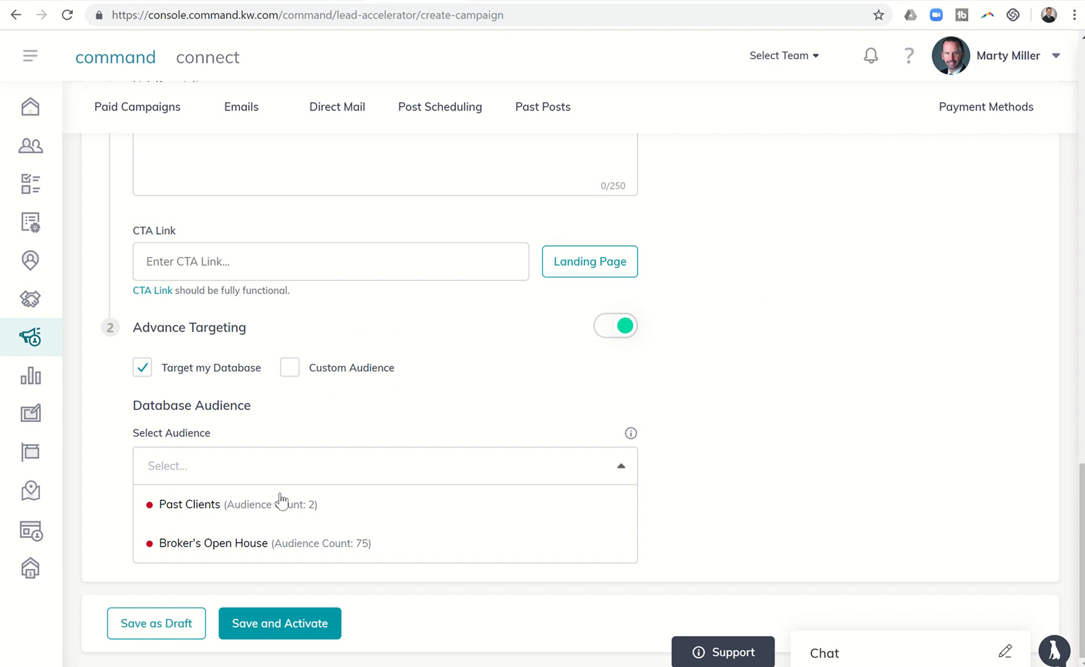
click(189, 504)
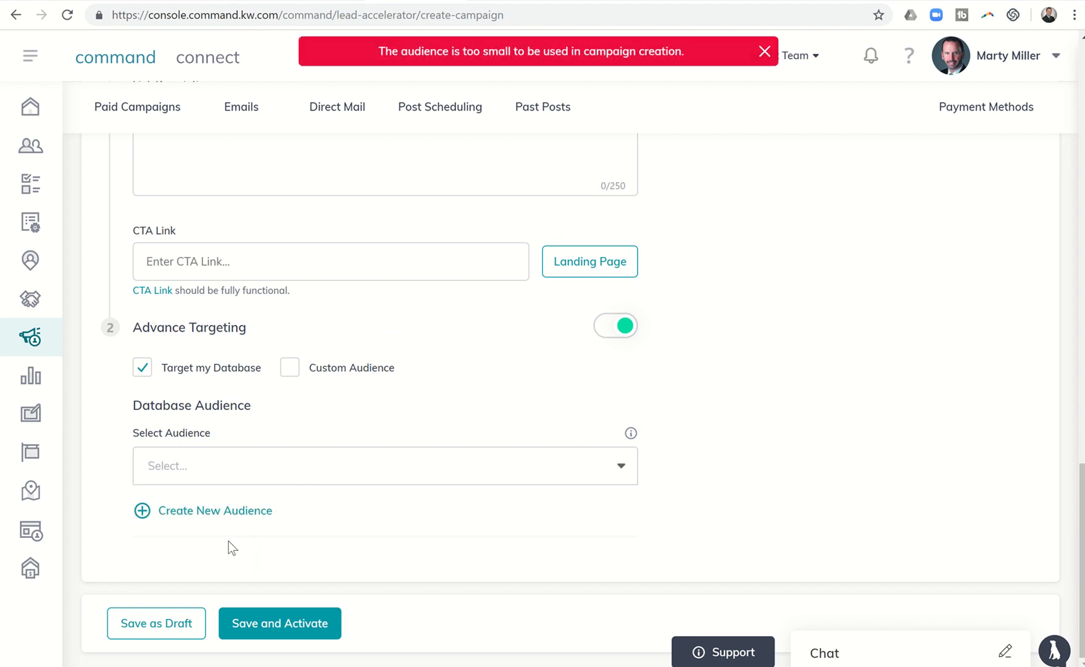
mouse_move(411, 86)
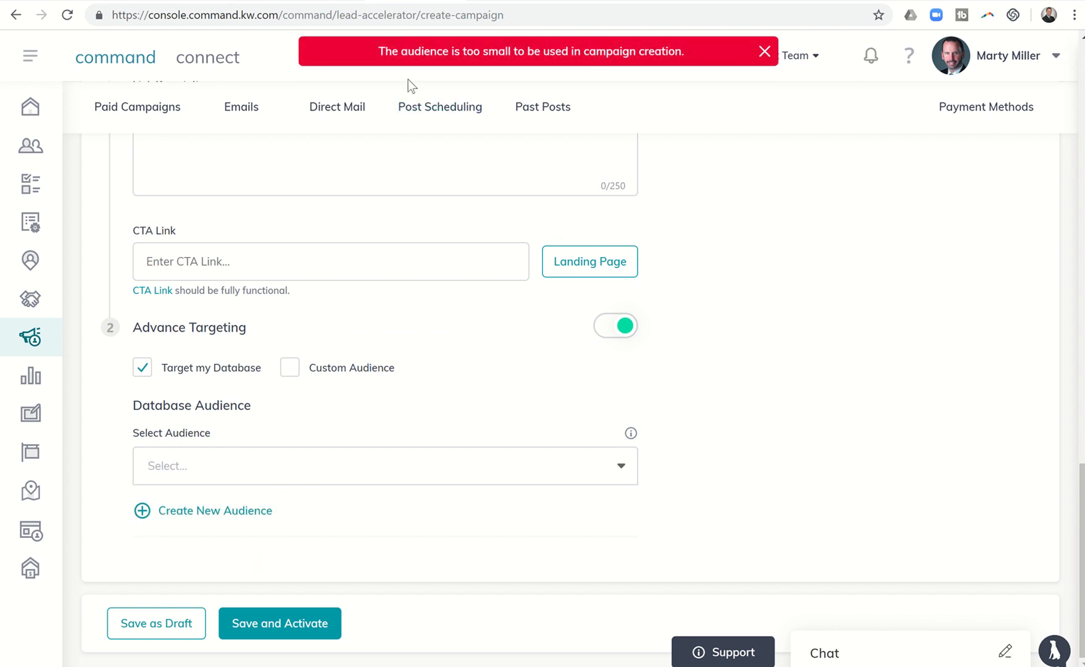
click(764, 51)
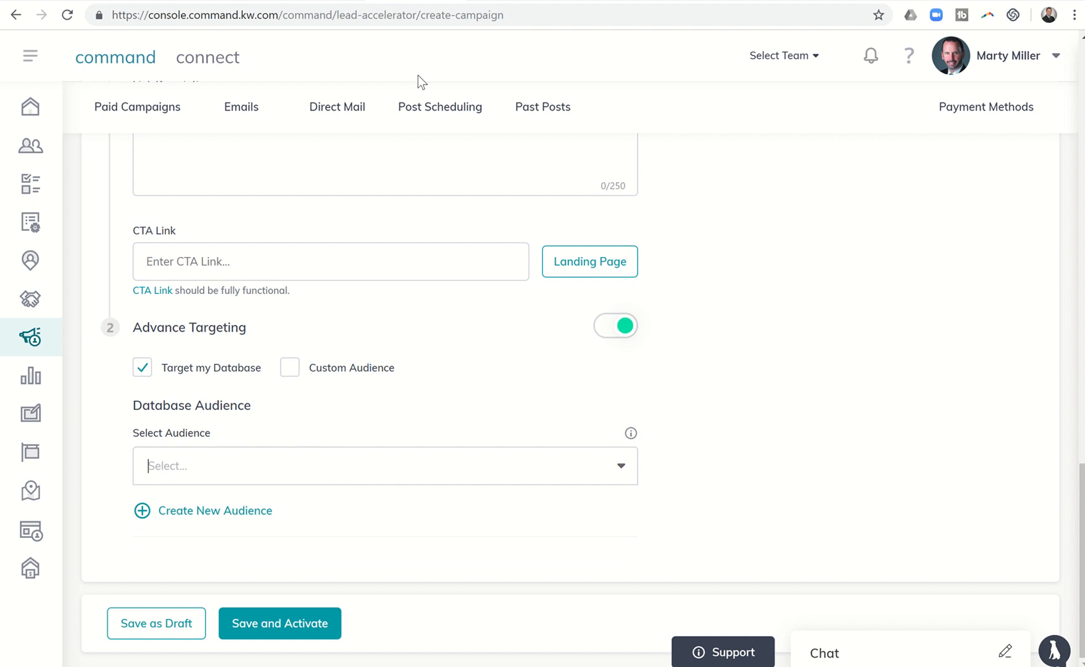
mouse_move(349, 456)
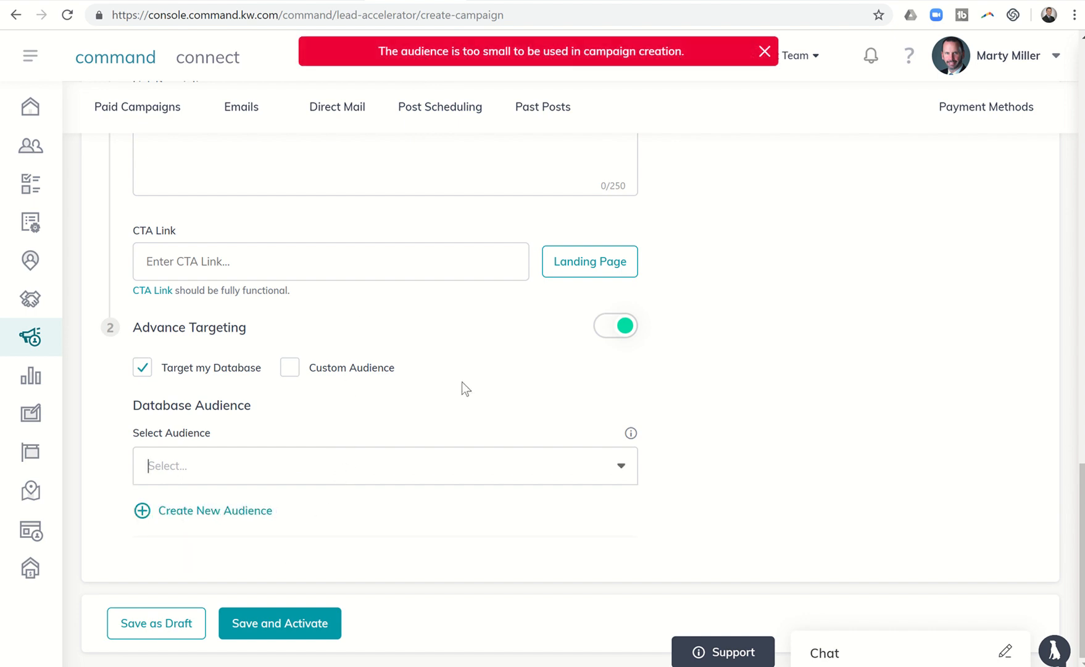
click(765, 51)
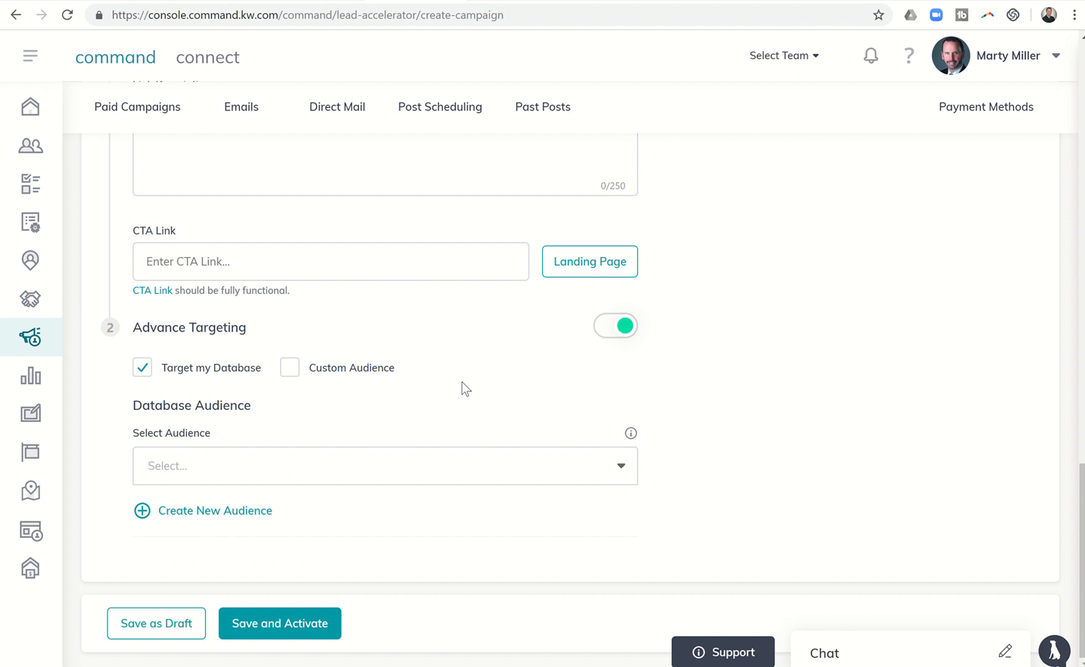
mouse_move(383, 406)
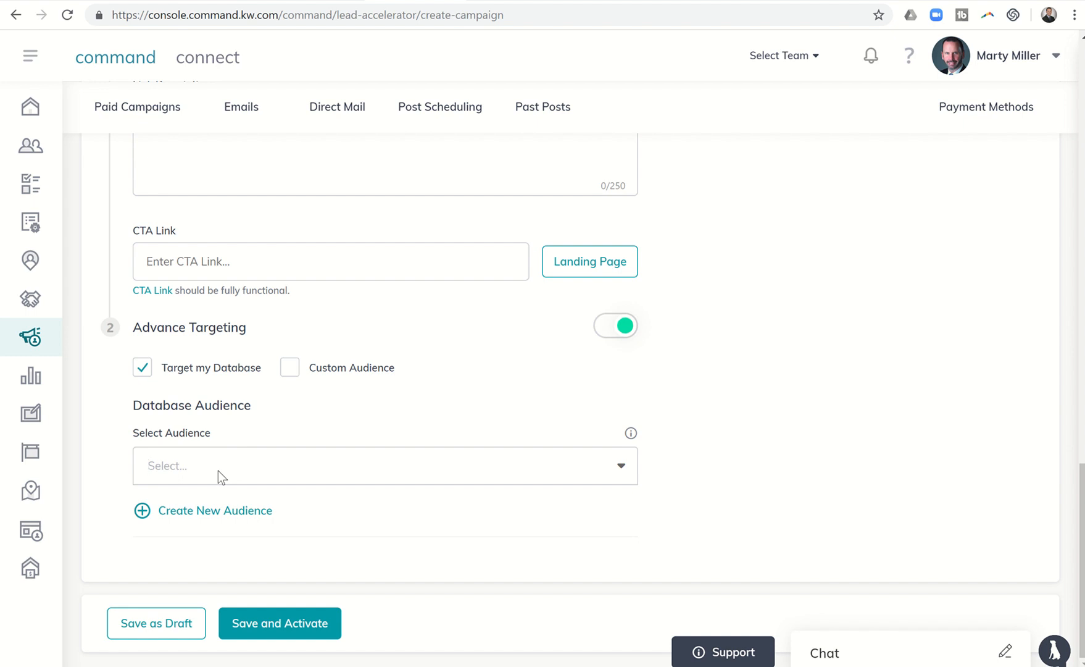
mouse_move(349, 507)
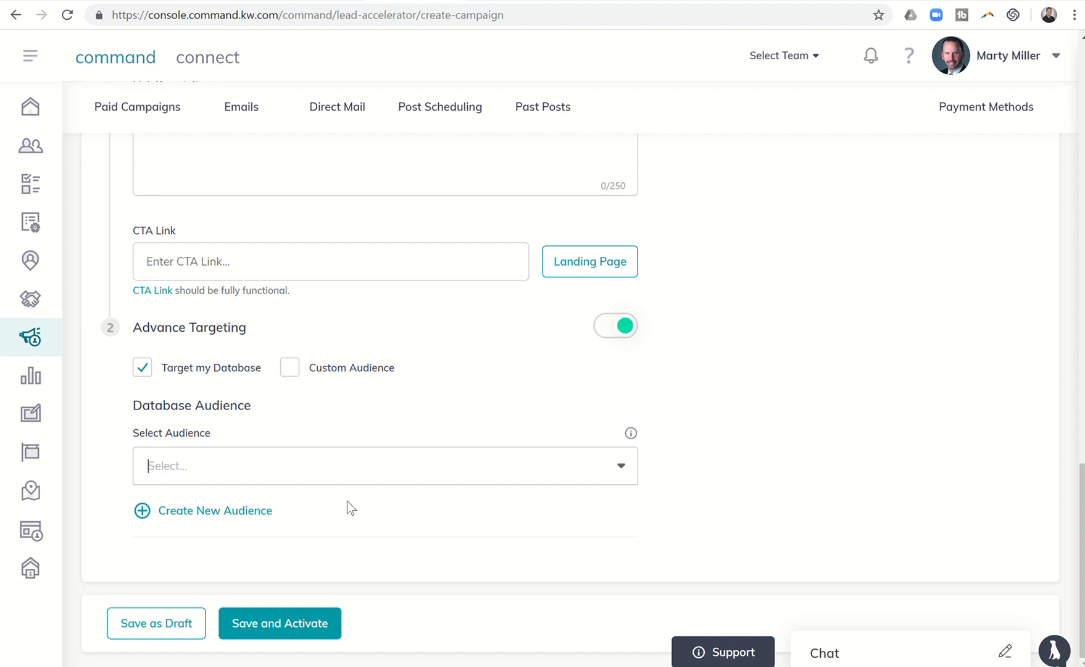
mouse_move(802, 519)
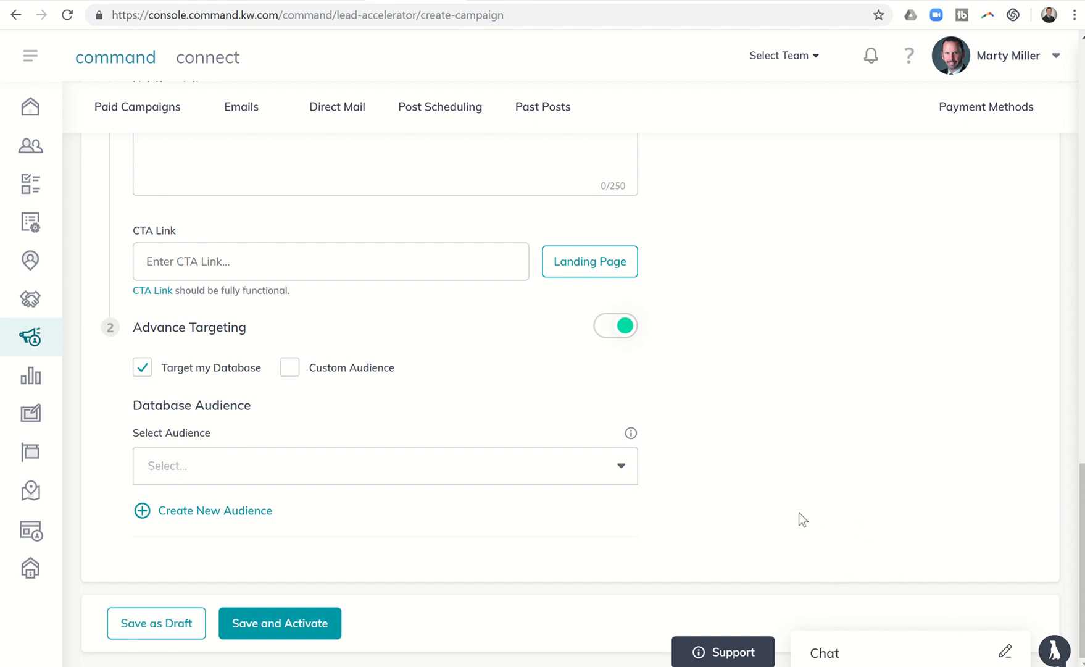
mouse_move(367, 377)
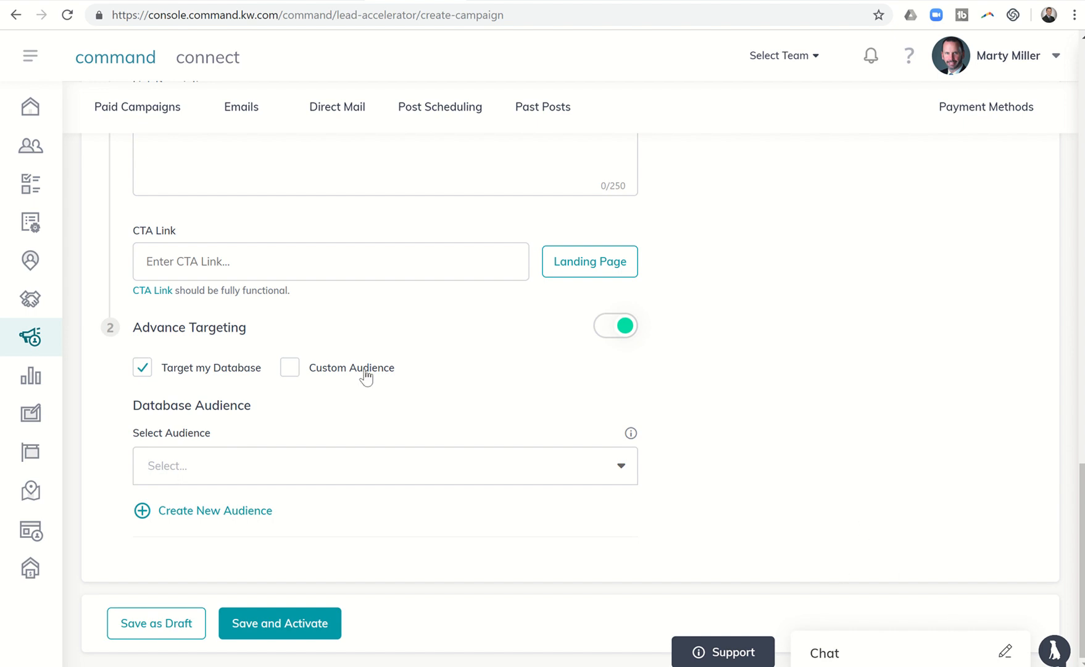